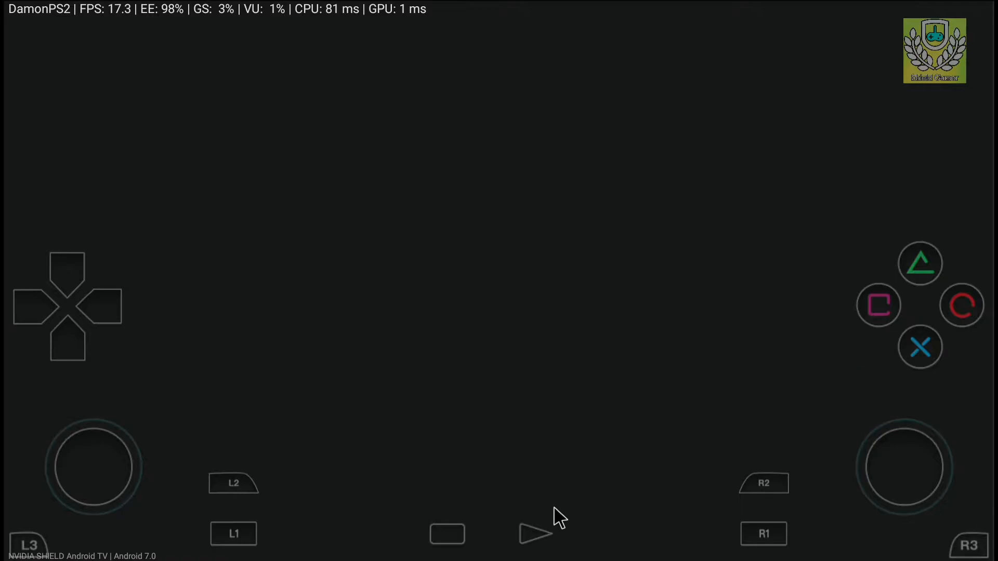
pyautogui.moveTo(525, 544)
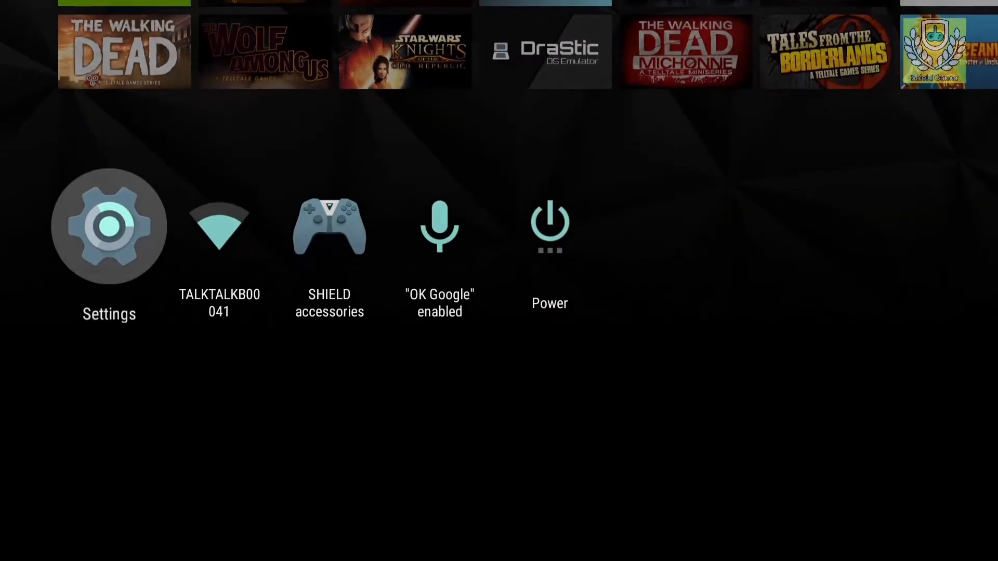
# Step: Find DamonPS2 Pro in Settings' installed apps and launch it from its details page
pyautogui.click(109, 226)
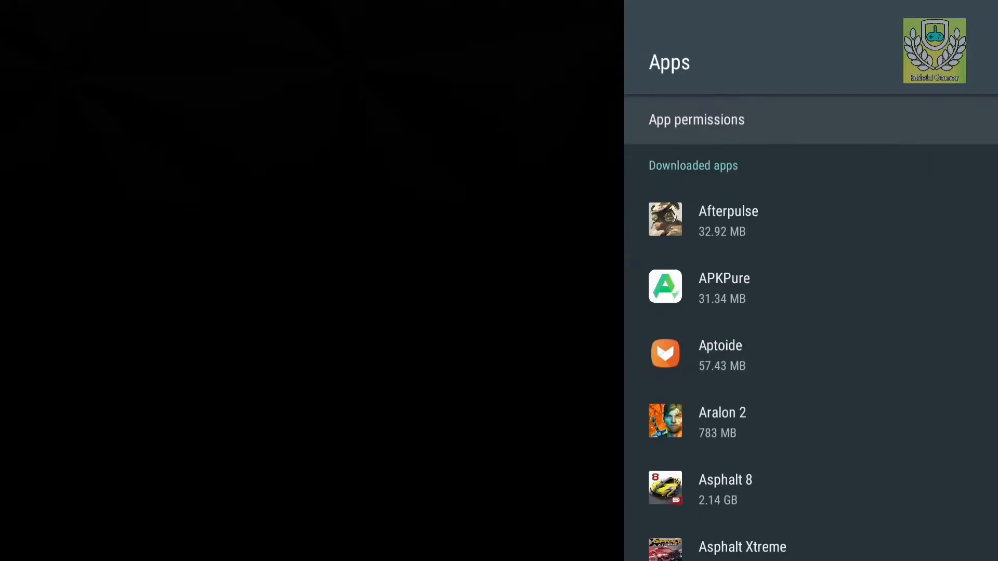
pyautogui.scroll(-3)
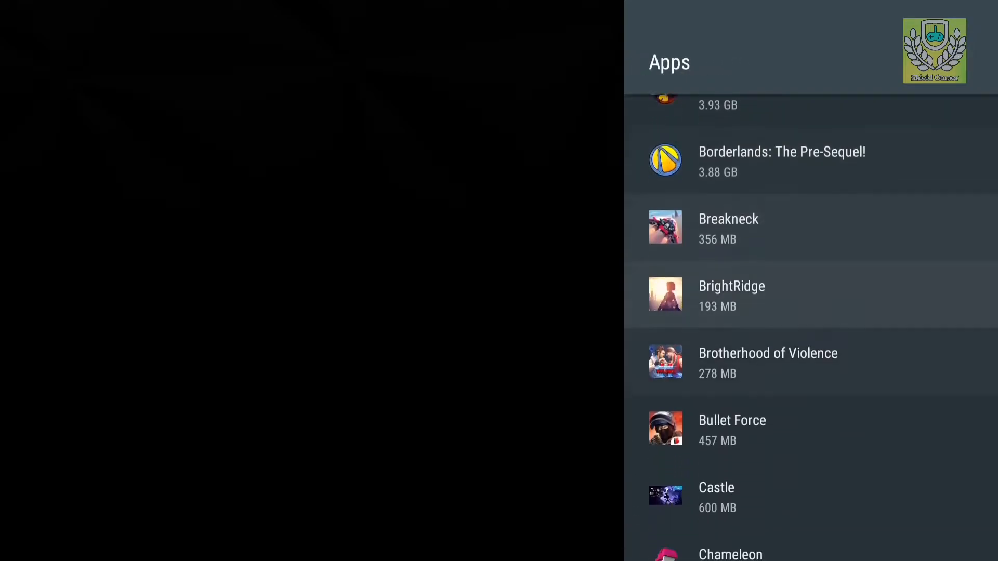
pyautogui.scroll(-3)
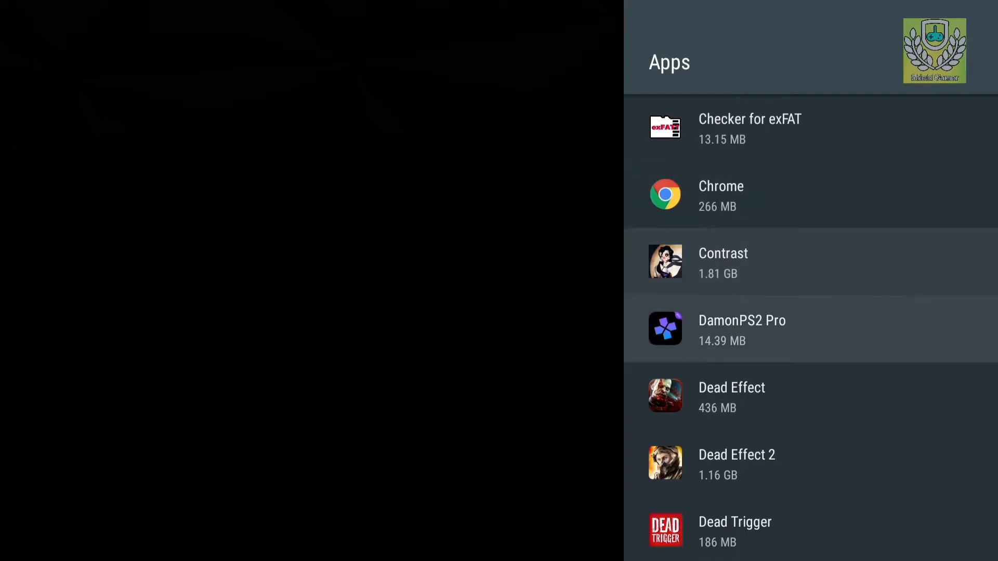
pyautogui.click(741, 330)
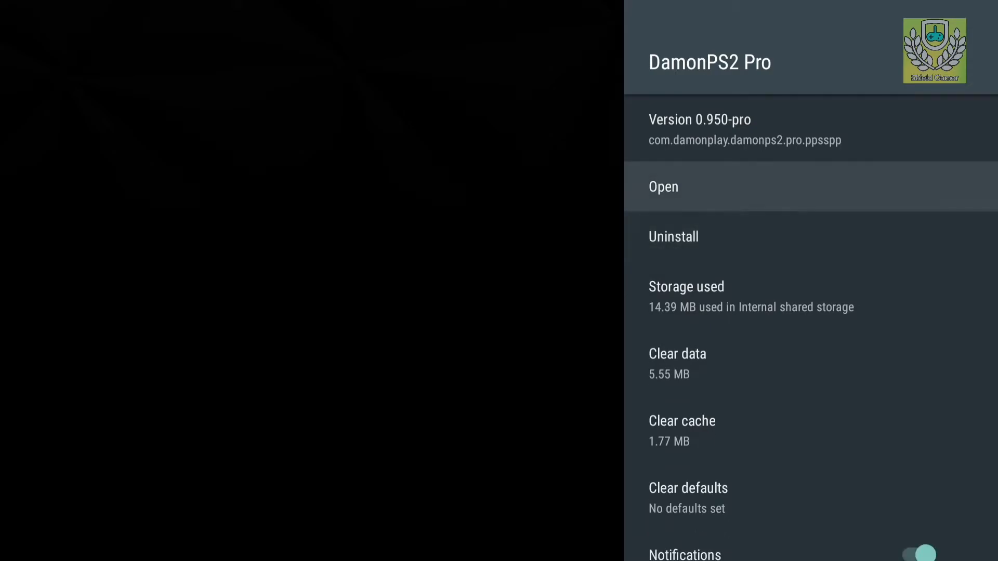
pyautogui.click(663, 186)
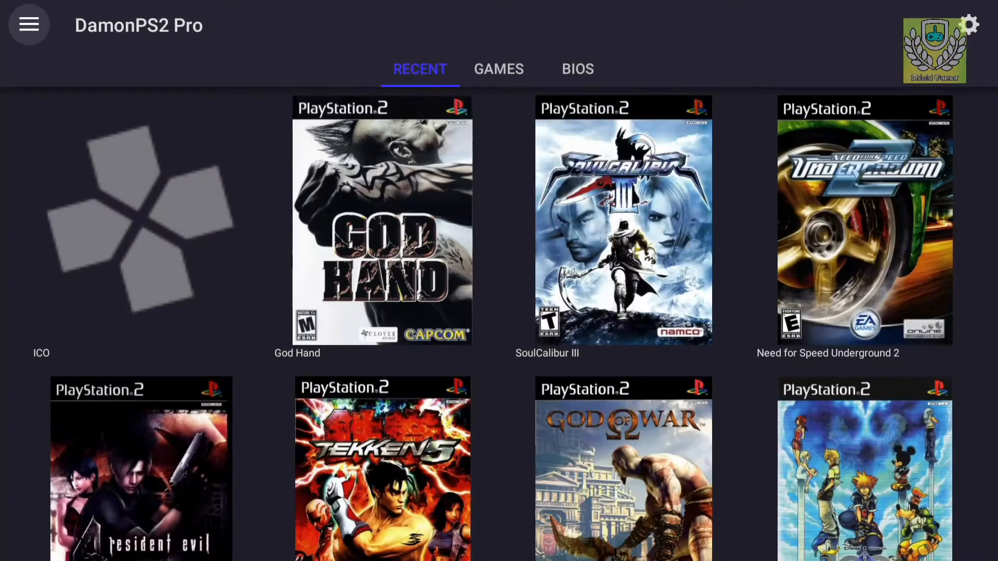
# Step: Boot ICO from the RECENT games list
pyautogui.click(137, 233)
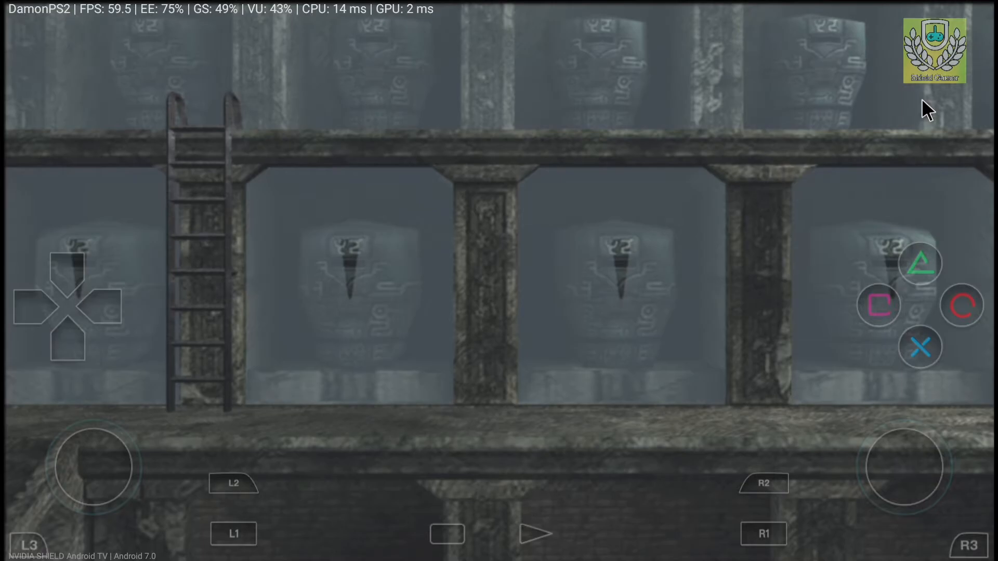
pyautogui.moveTo(781, 311)
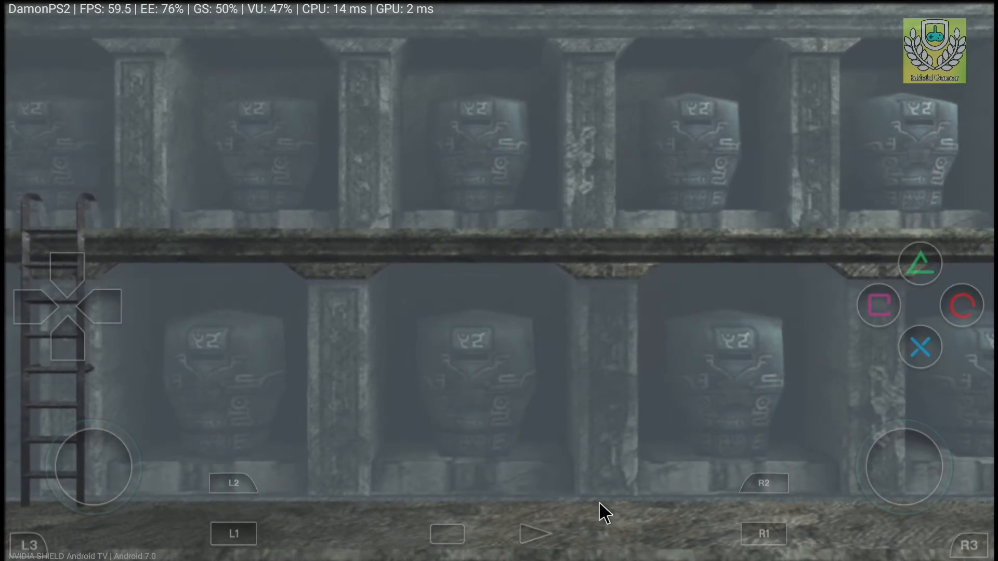
pyautogui.moveTo(550, 535)
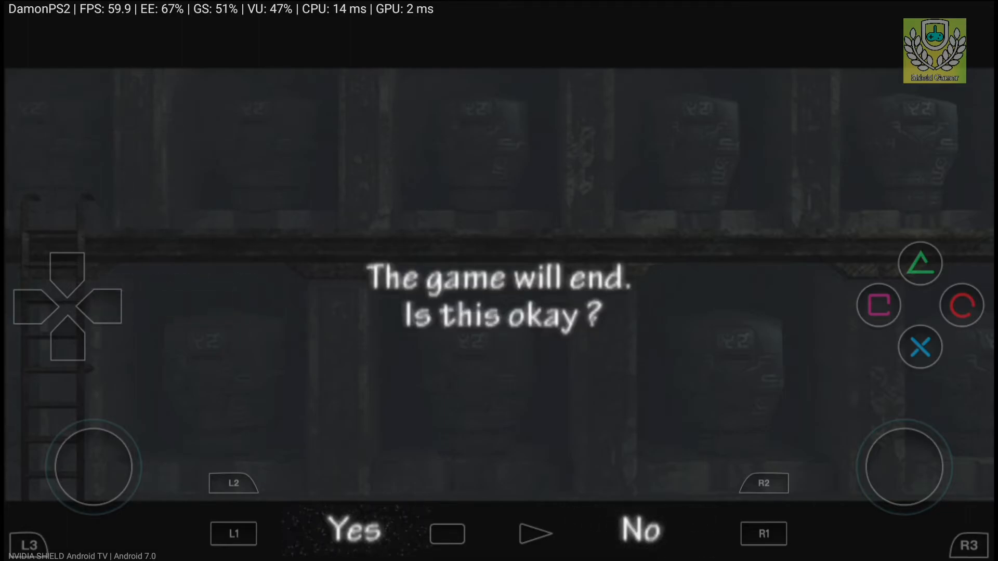
# Step: Answer Yes to ICO's end-game prompt
pyautogui.click(353, 530)
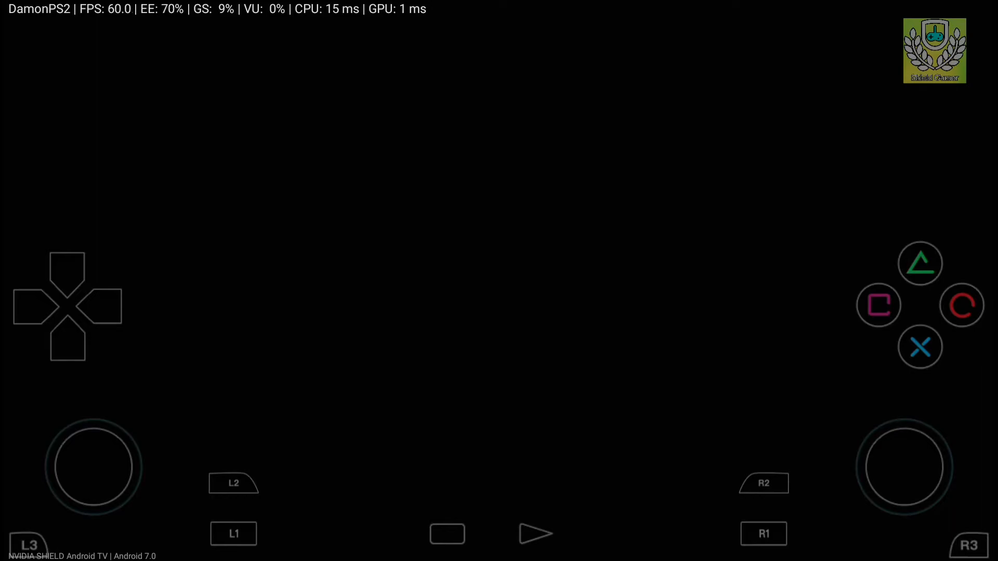